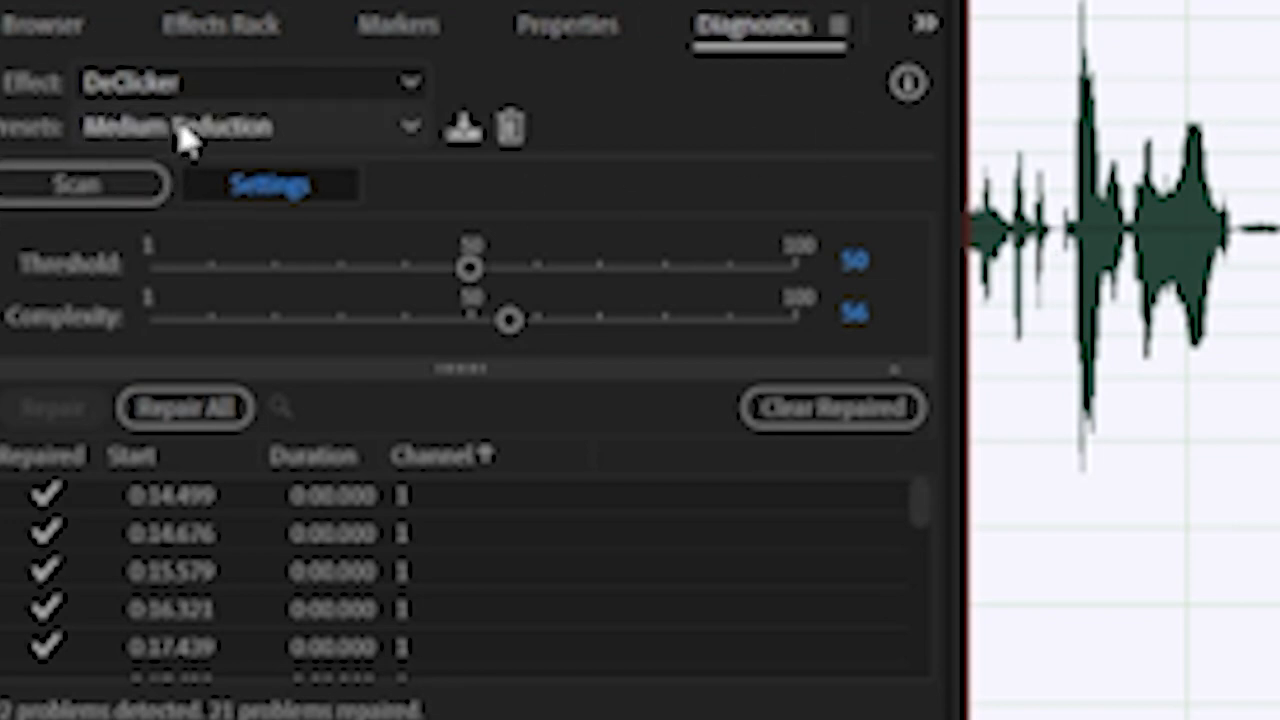
# Step: Repair all three detected clicks around 0:20.8 via Repair All in the DeClicker panel
pyautogui.click(244, 124)
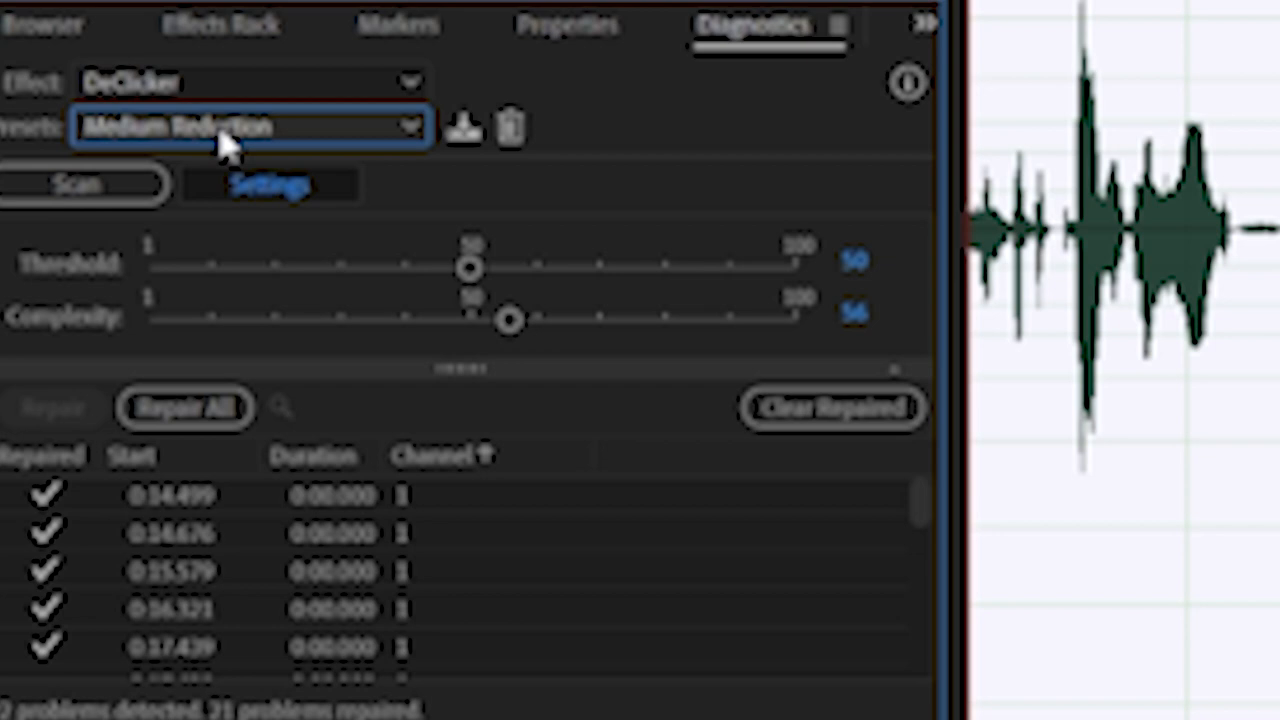
pyautogui.moveTo(316, 300)
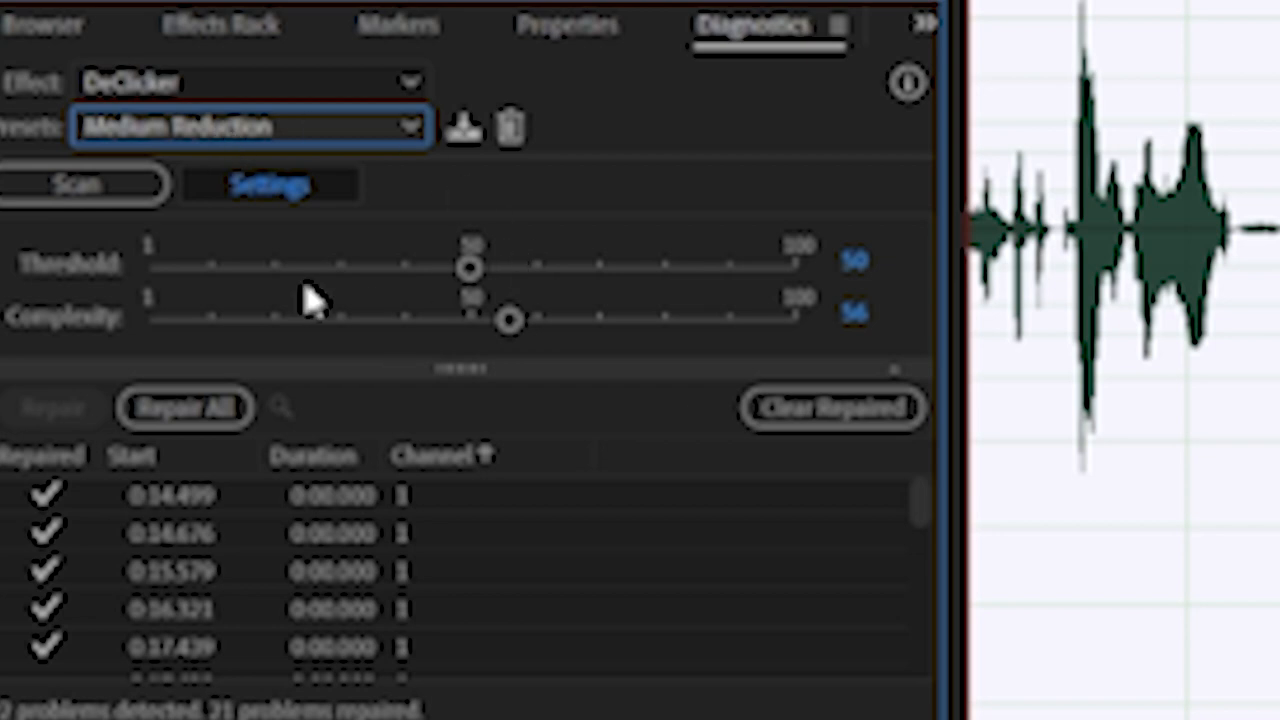
pyautogui.moveTo(576, 284)
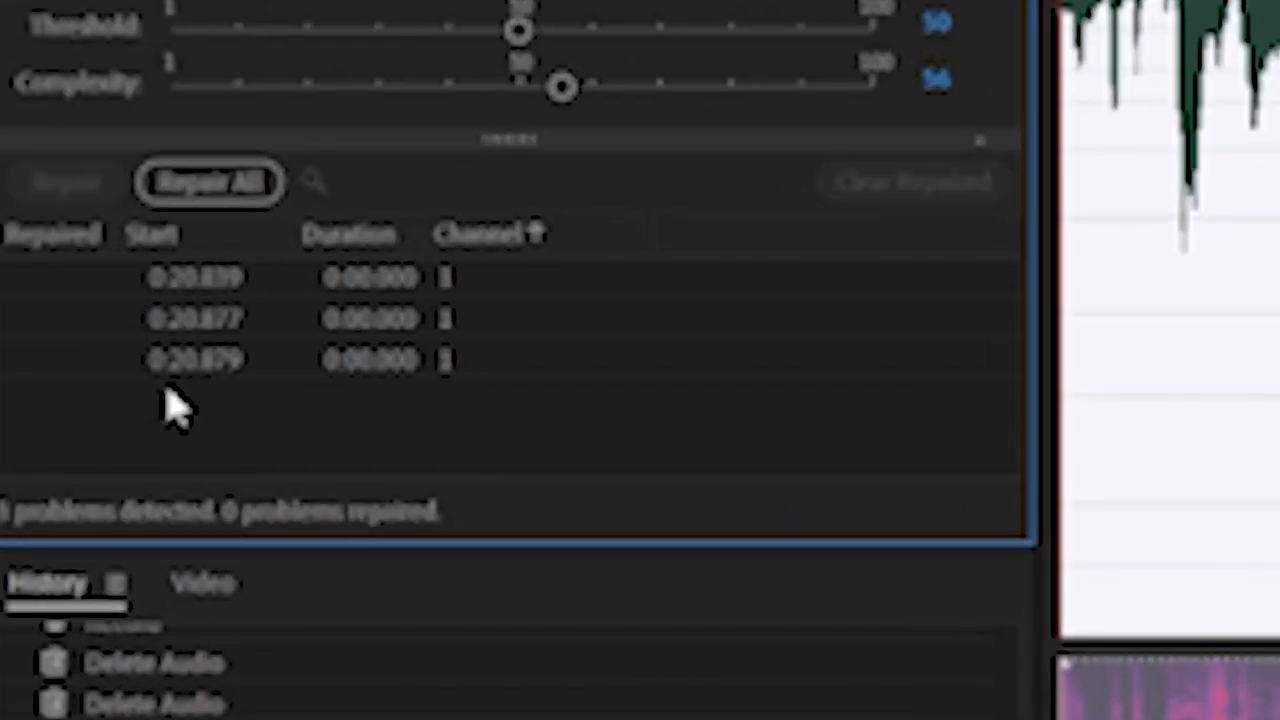
pyautogui.click(208, 182)
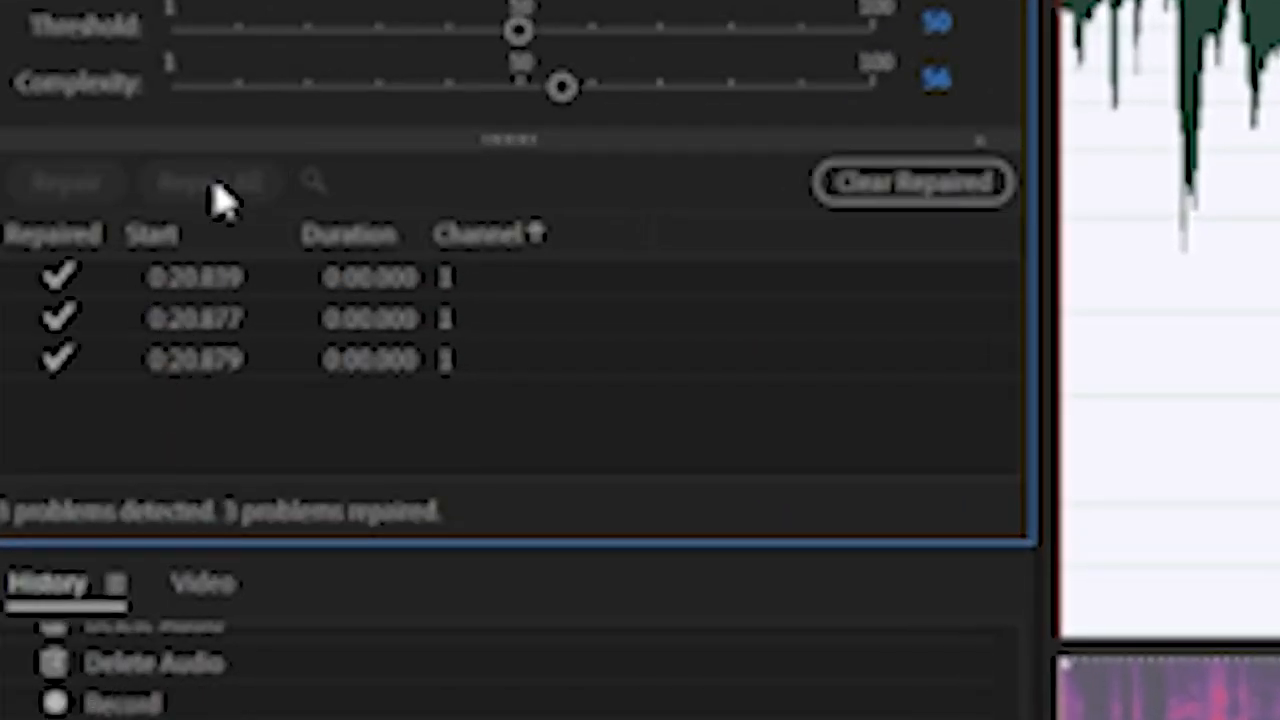
pyautogui.moveTo(220, 200)
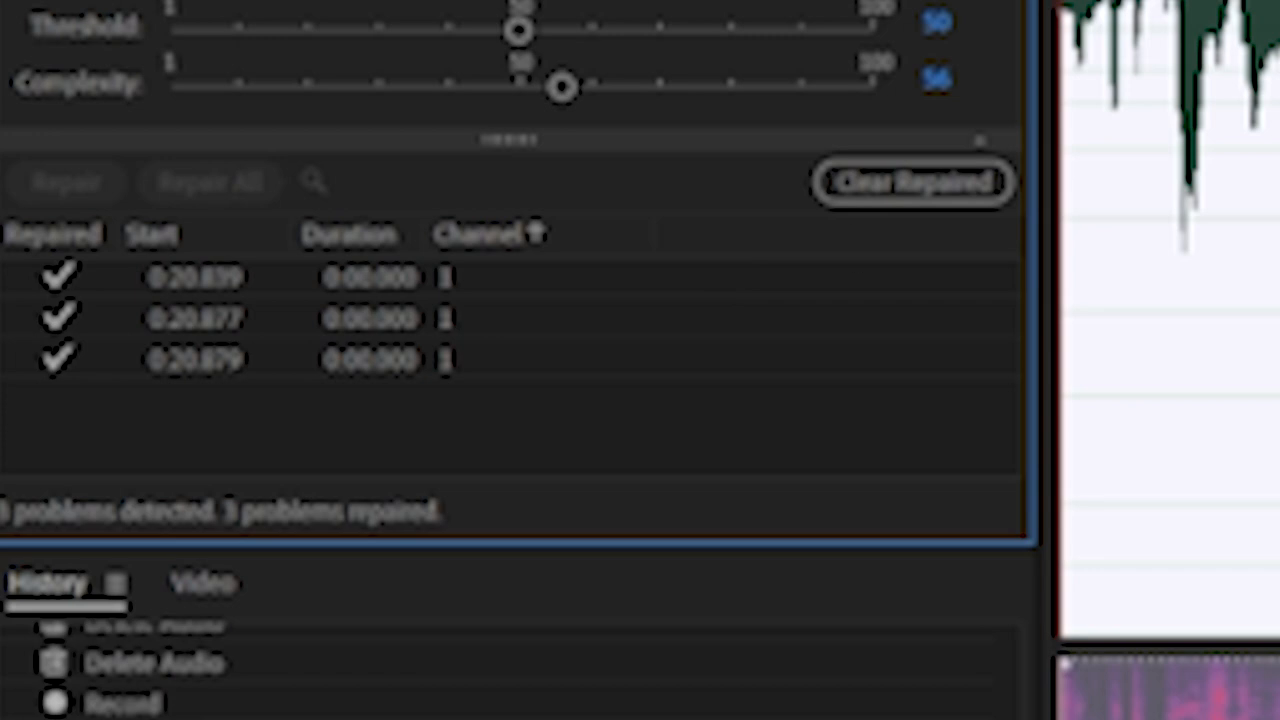